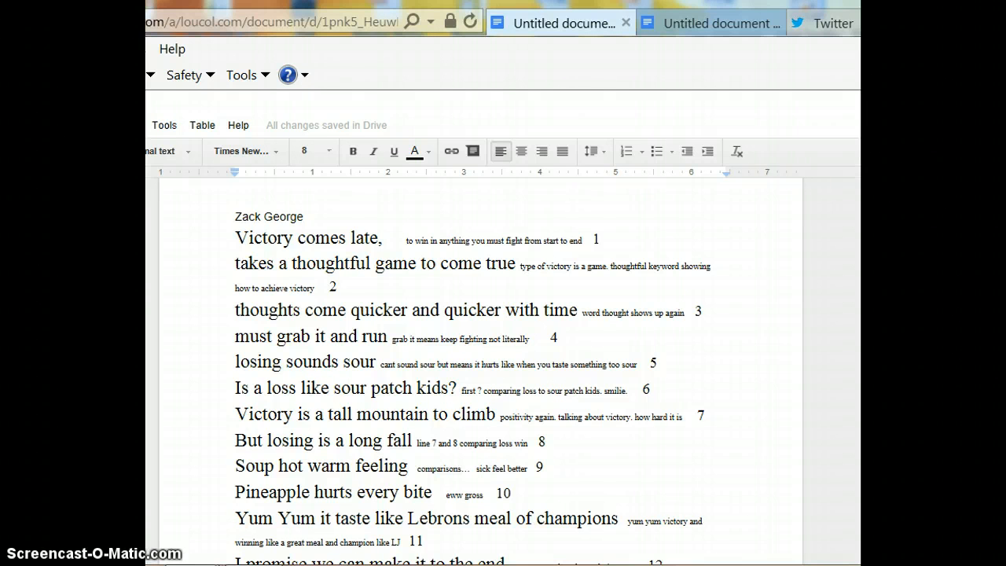
Switch to the second Untitled document to view Dickinson's annotated poem through line 12.
{"action": "scroll", "scroll_direction": "down", "scroll_amount": 3}
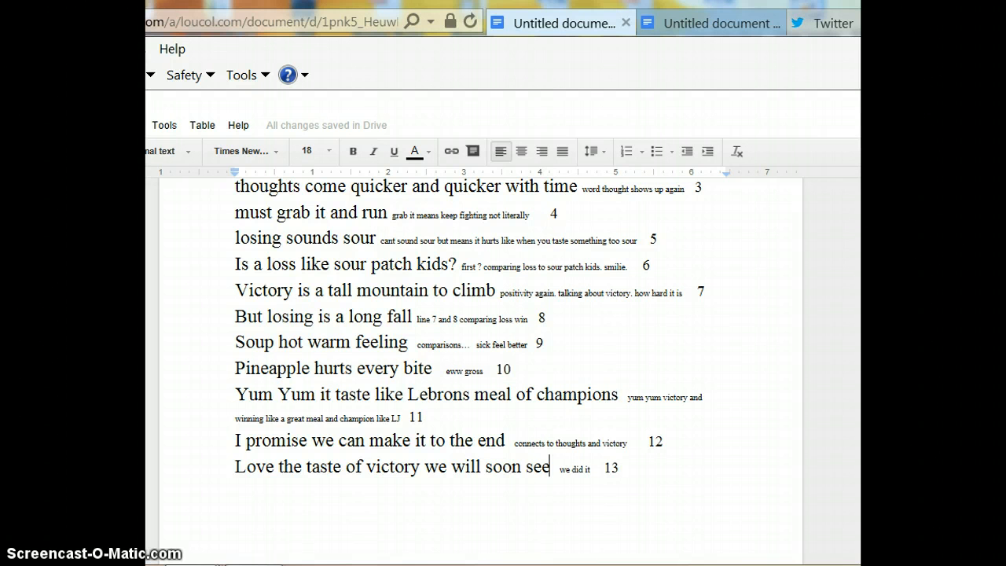
{"action": "left_click", "coordinate": [709, 22]}
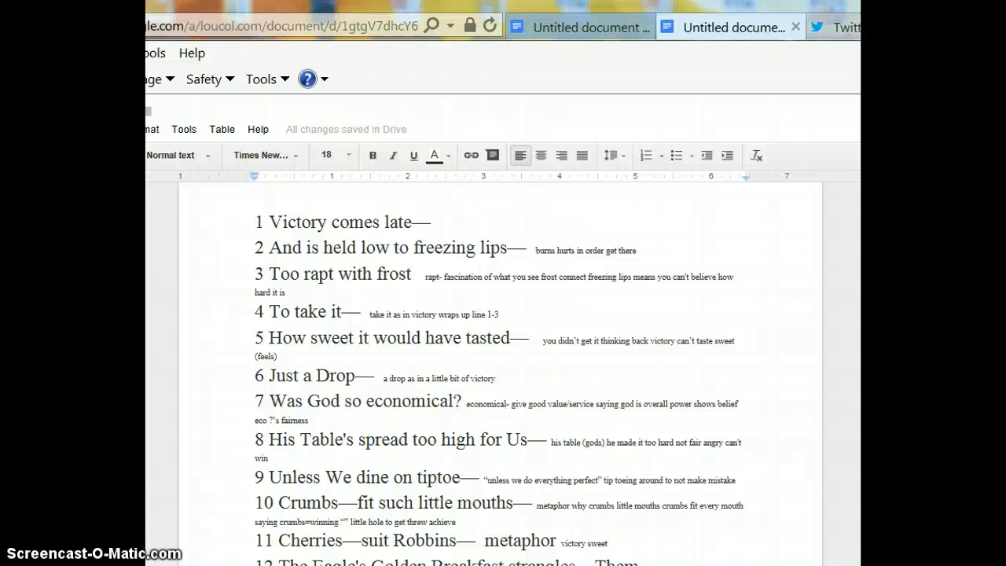
{"action": "scroll", "scroll_direction": "down", "scroll_amount": 3}
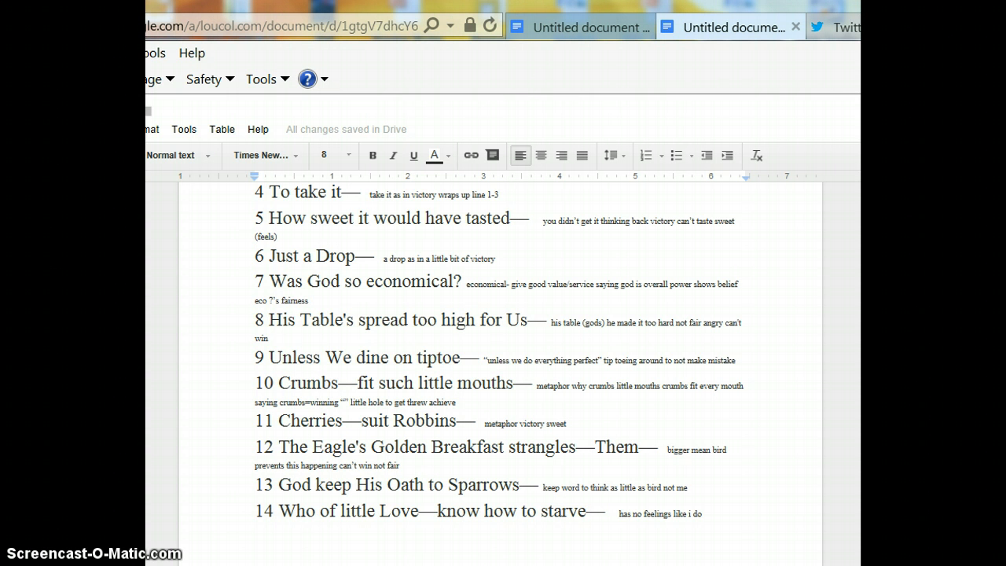
{"action": "left_click", "coordinate": [568, 424]}
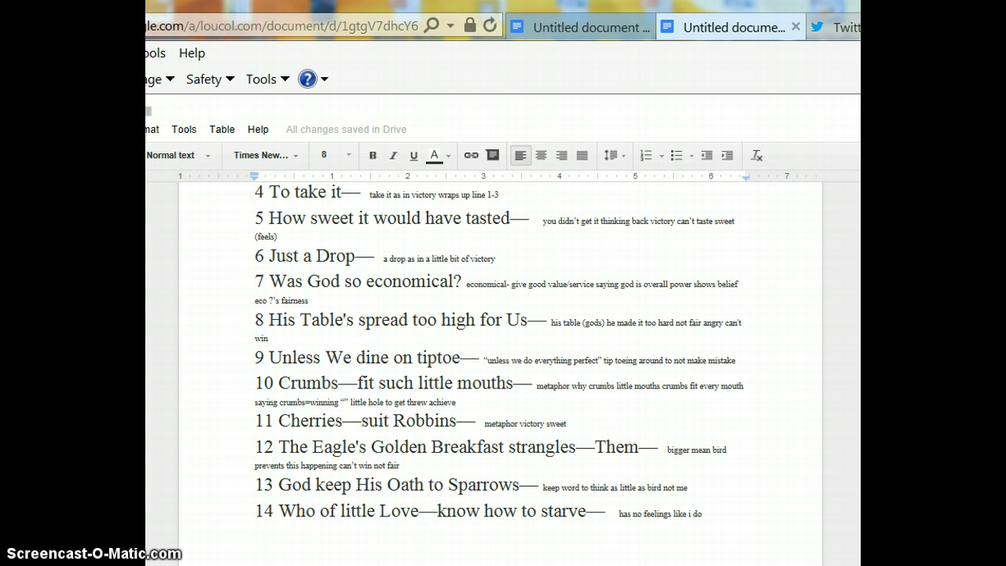
{"action": "left_click", "coordinate": [566, 423]}
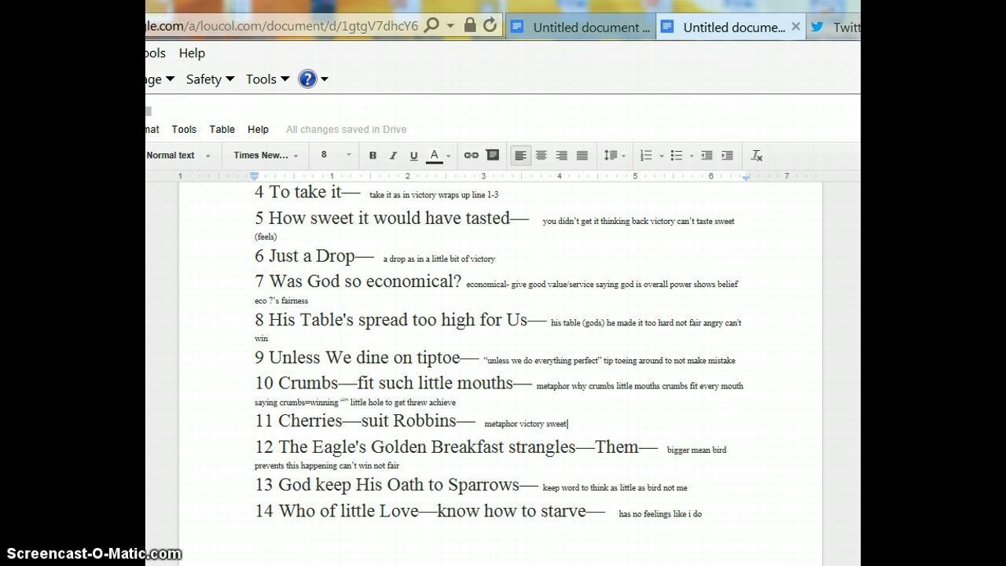
{"action": "scroll", "scroll_direction": "down", "scroll_amount": 3}
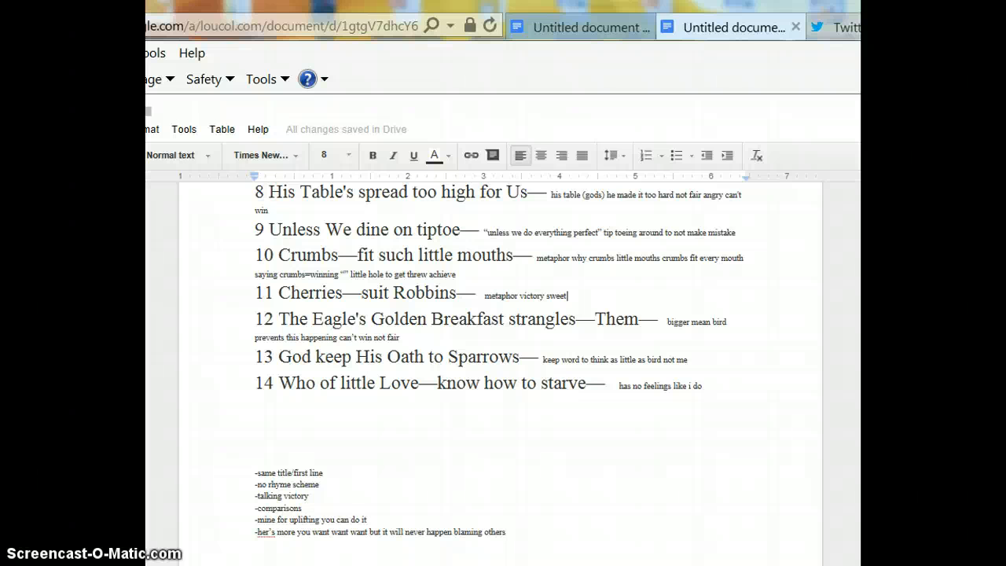
{"action": "scroll", "scroll_direction": "down", "scroll_amount": 3}
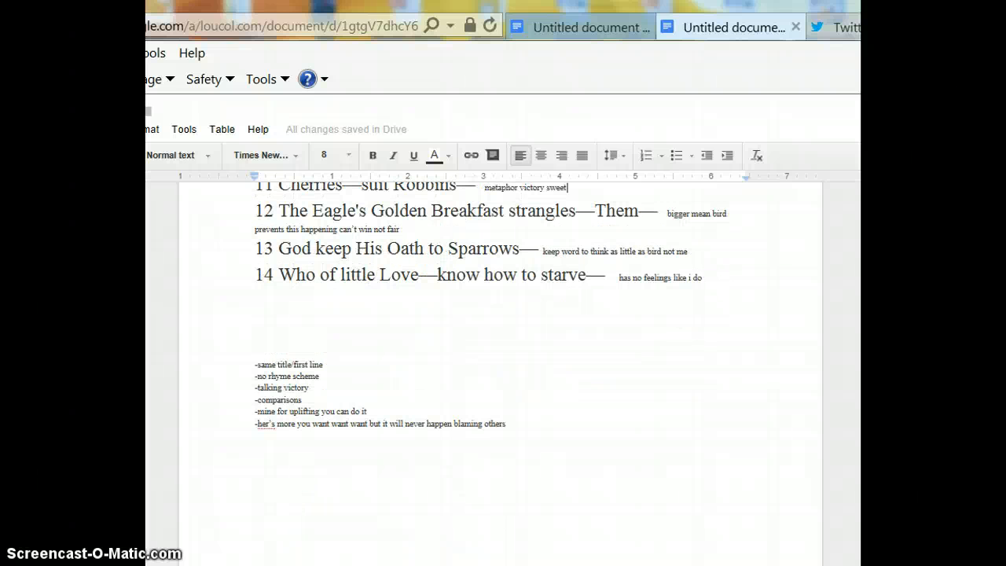